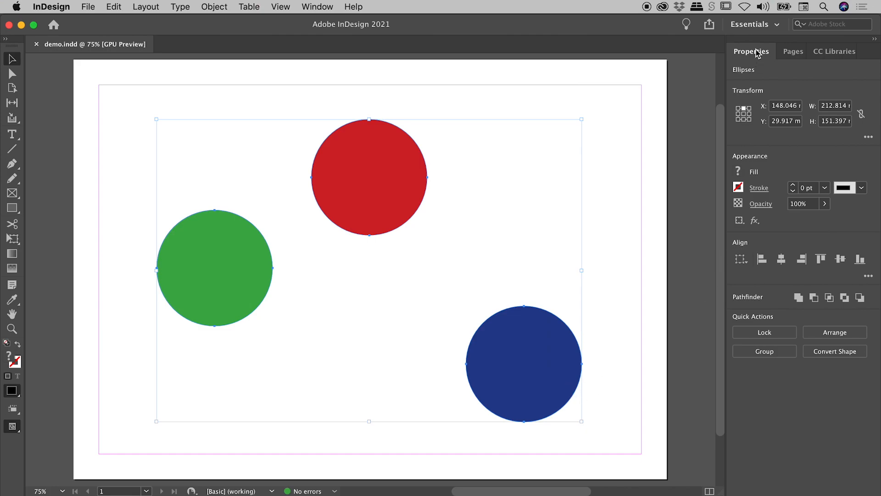
mouse_move(741, 249)
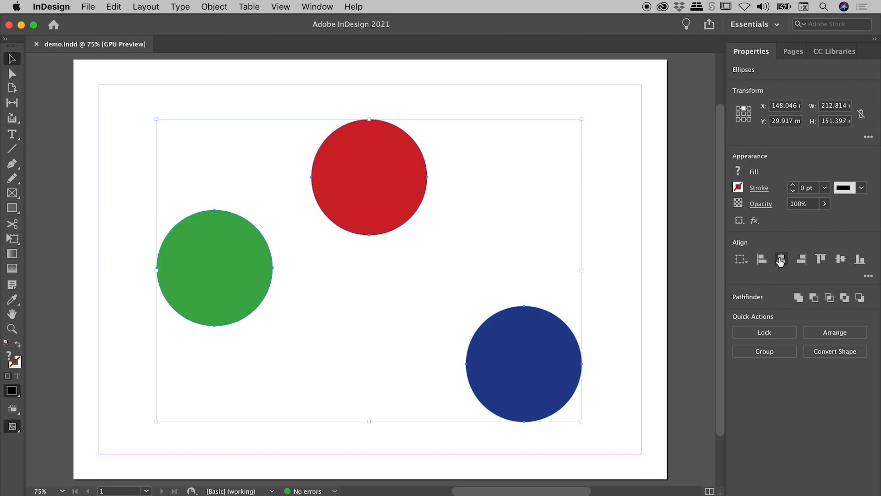
mouse_move(858, 258)
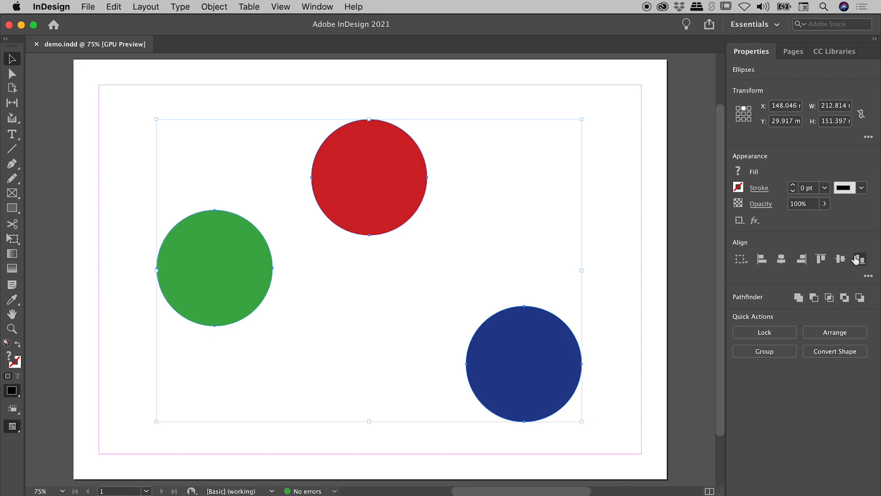
mouse_move(821, 259)
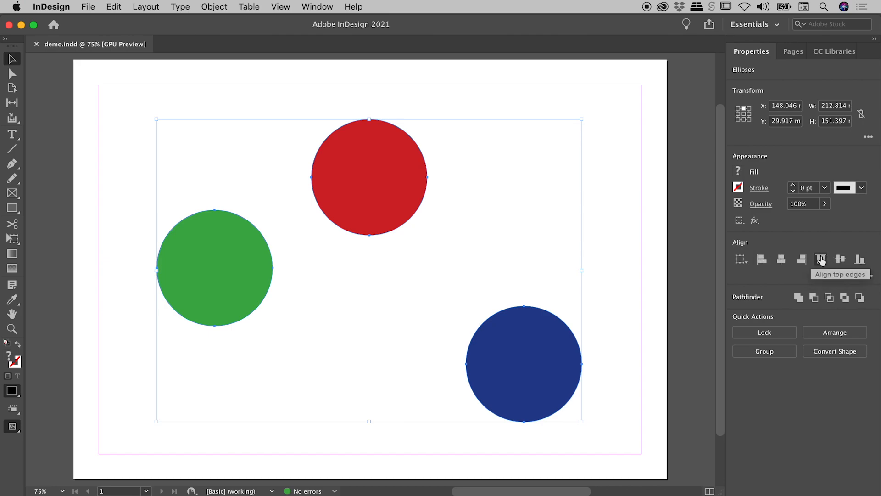
Align the top edges of the green, red and blue circles relative to the selection
left_click(819, 259)
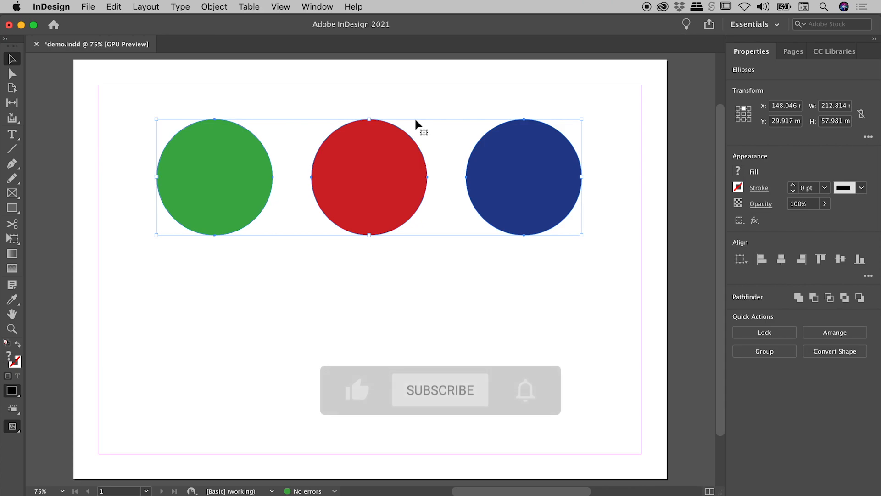
left_click(440, 390)
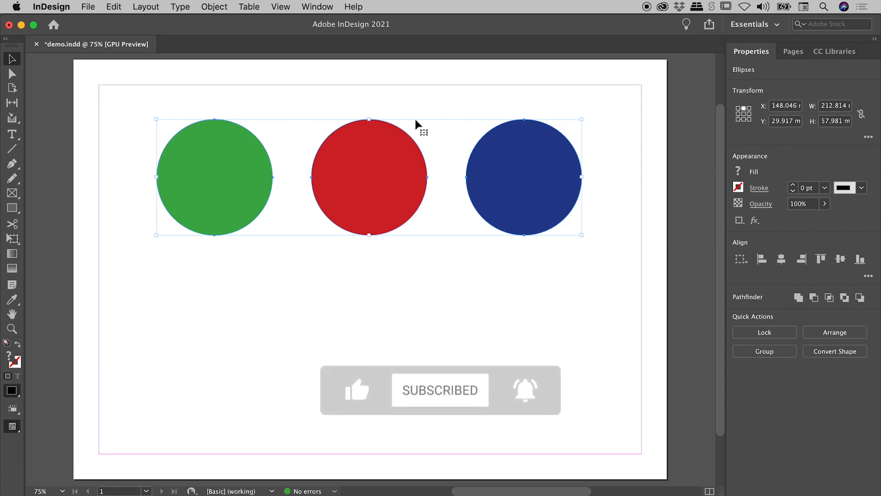
mouse_move(351, 129)
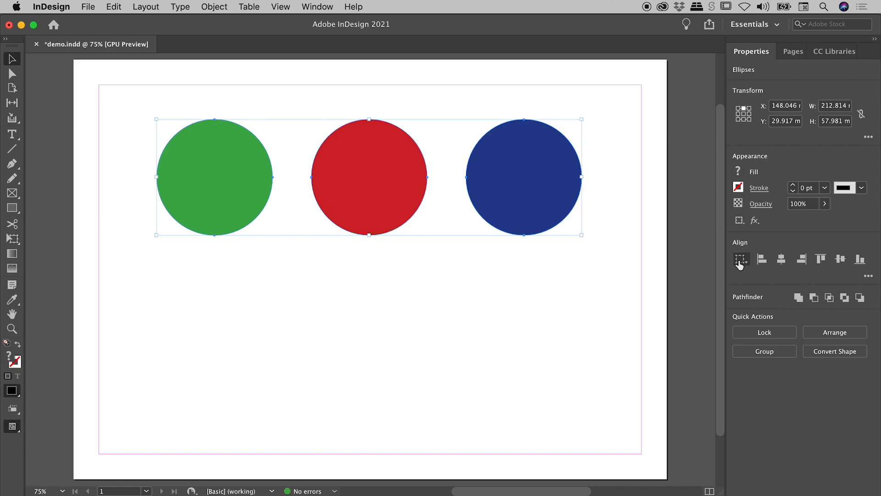
Switch the Align To reference from selection to page
left_click(741, 260)
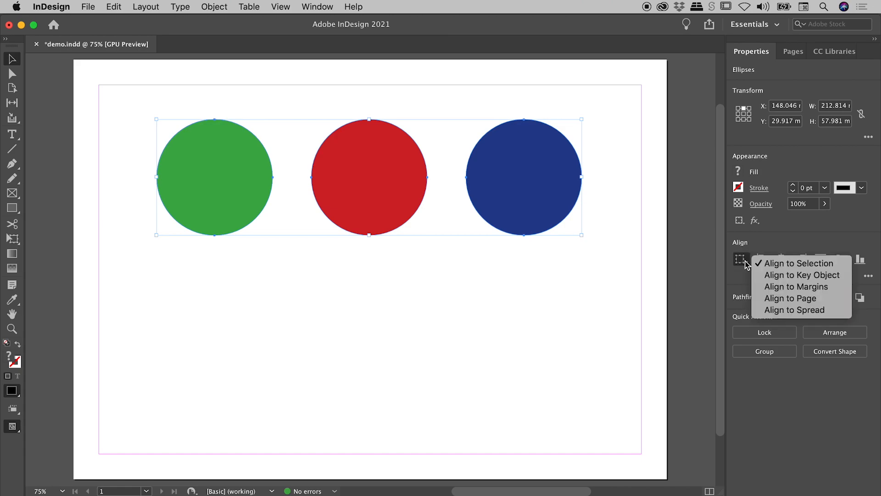
mouse_move(799, 263)
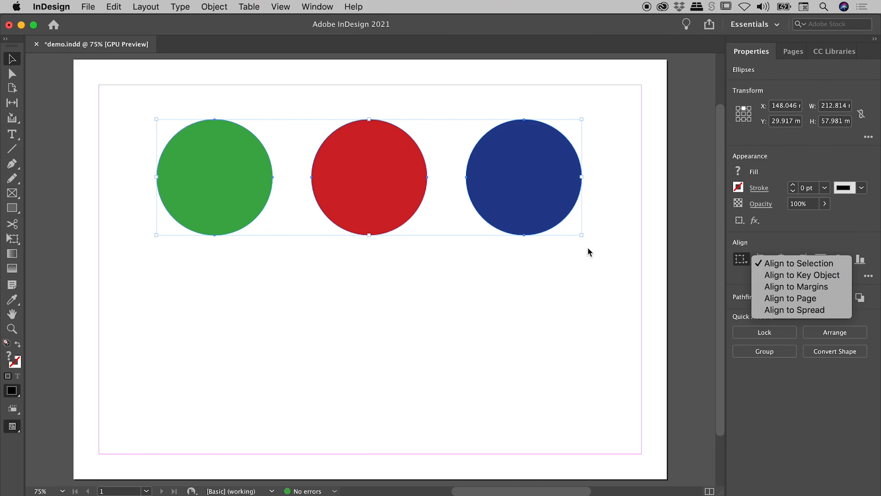
mouse_move(359, 151)
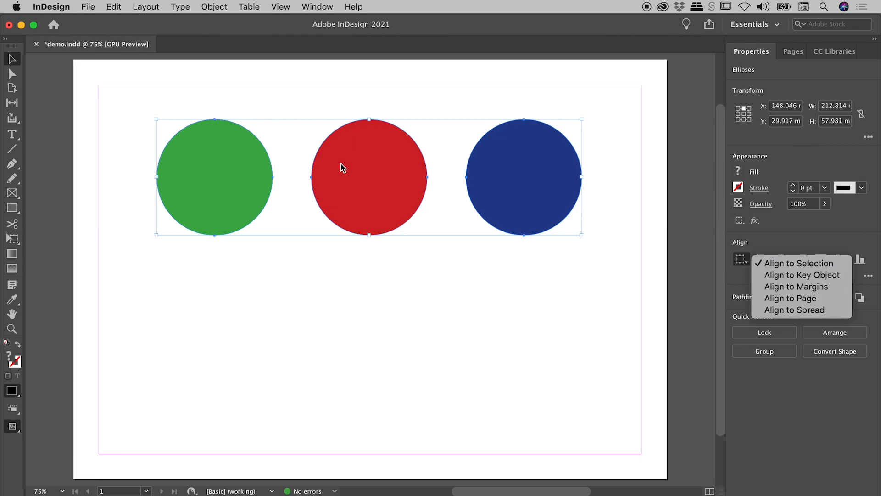
mouse_move(362, 145)
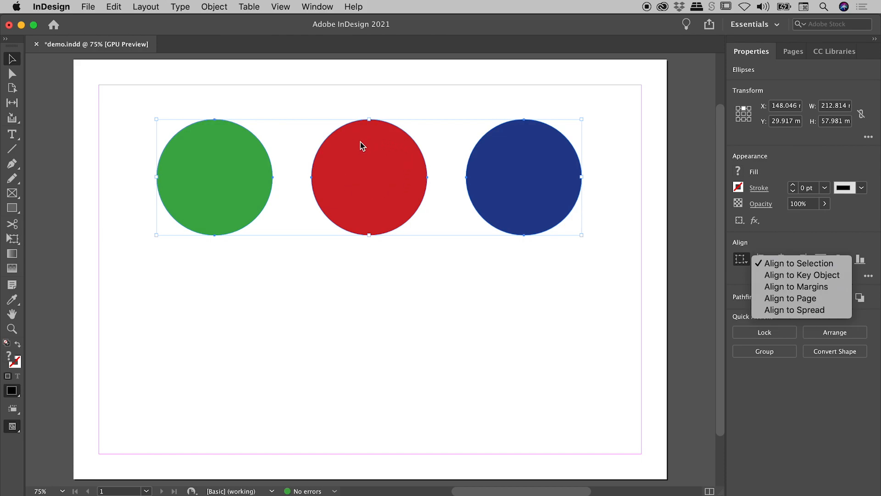
mouse_move(362, 164)
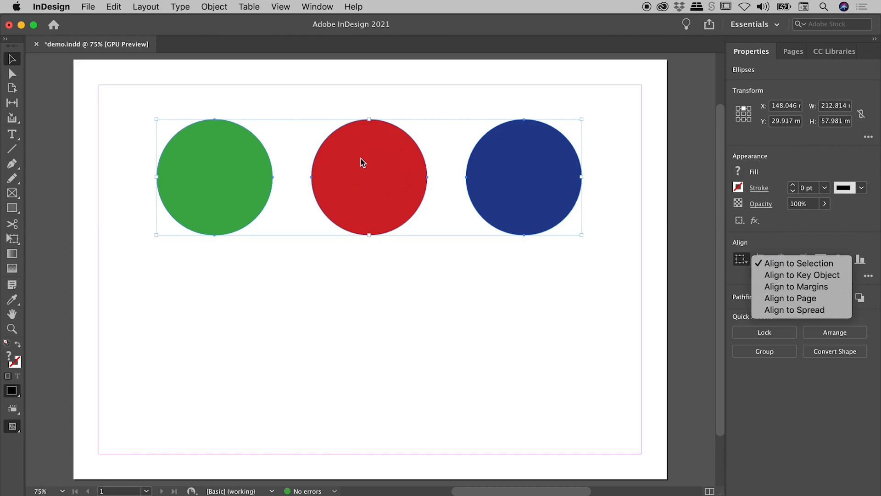
mouse_move(790, 298)
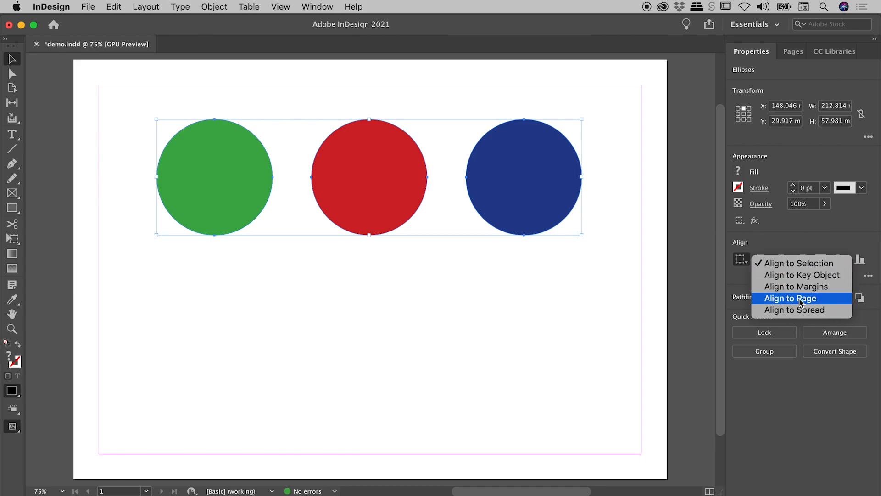
left_click(790, 299)
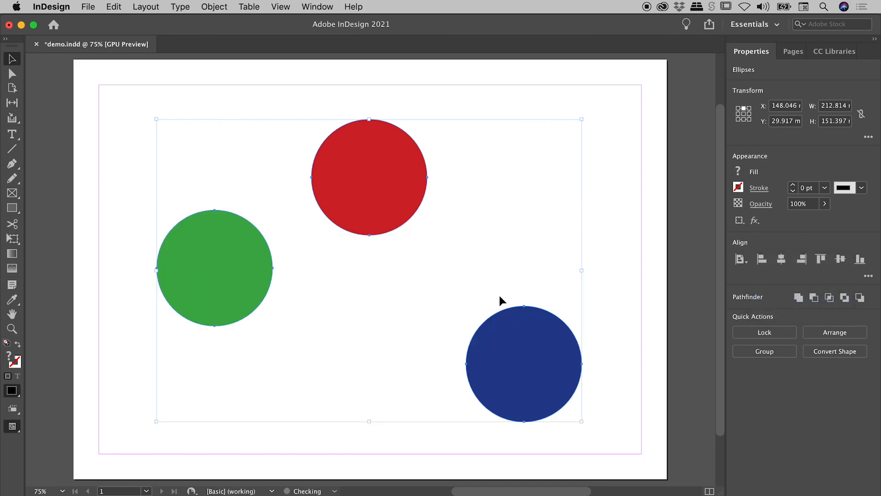
Push all three circles' tops flush with the page's top edge, then undo back to scattered positions
left_click(820, 259)
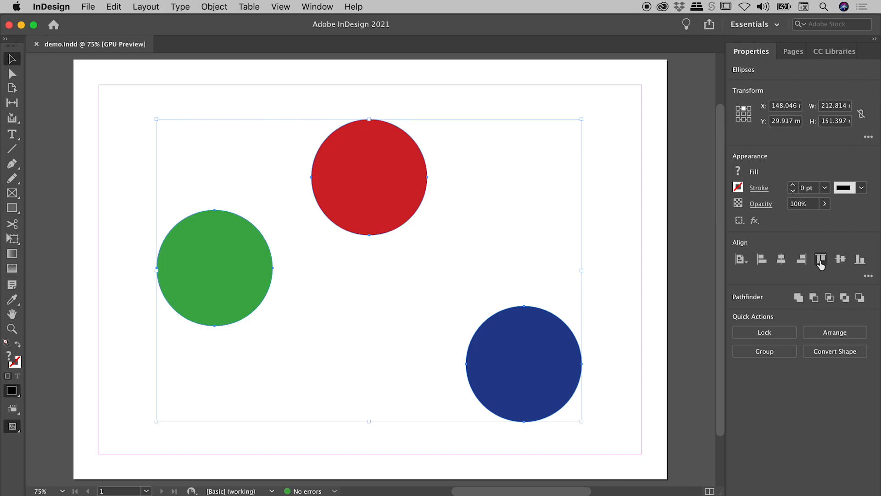
left_click(819, 259)
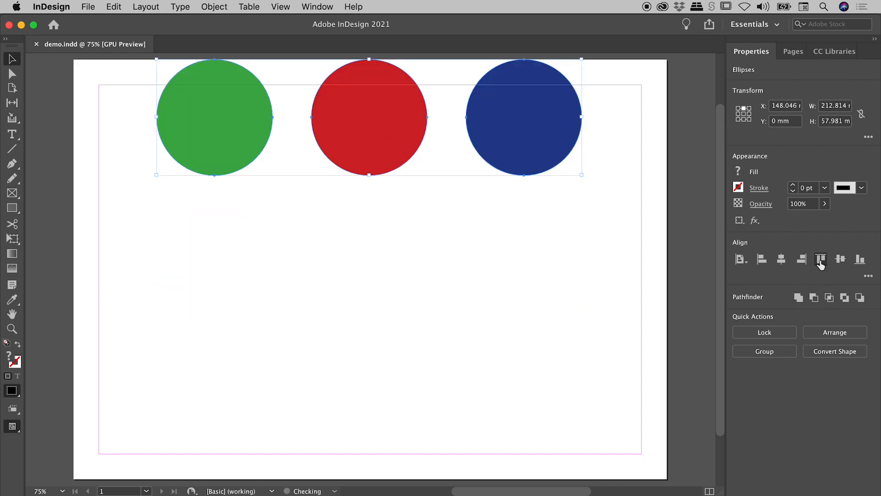
left_click(820, 258)
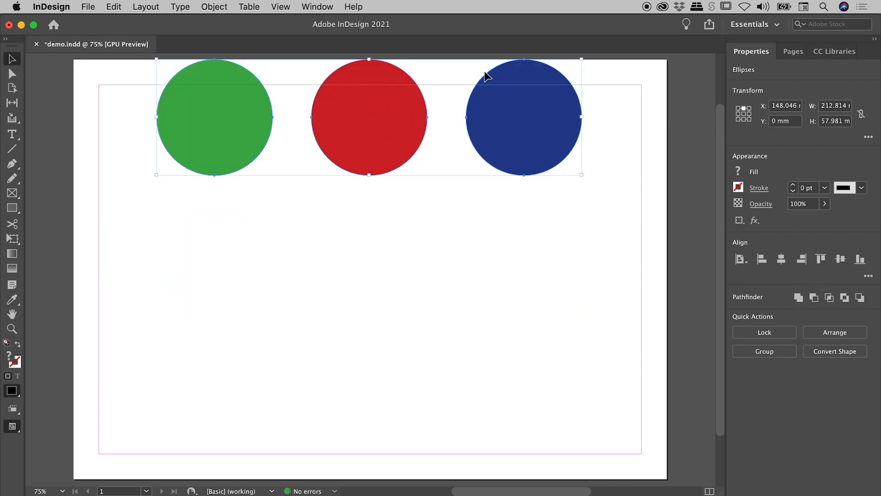
mouse_move(405, 77)
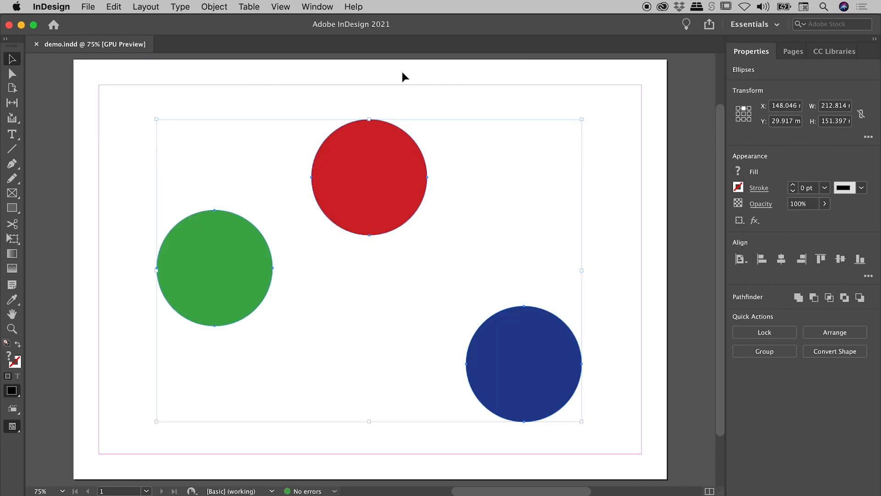
left_click(742, 259)
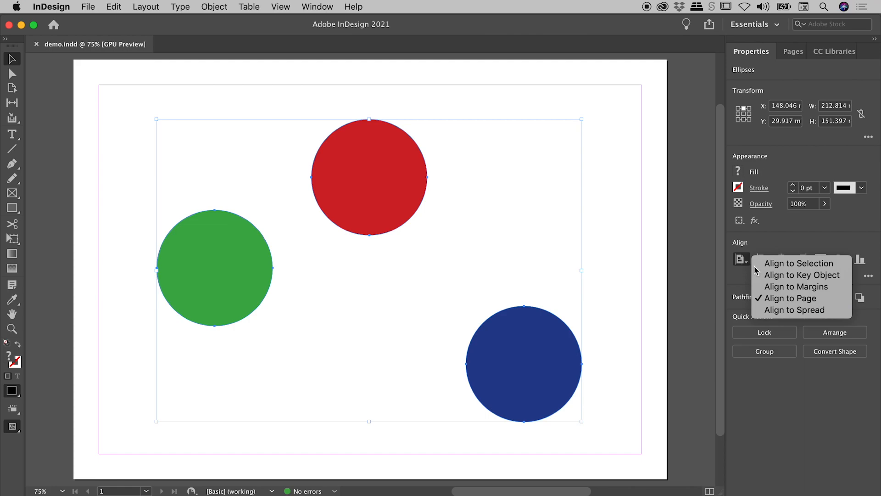
mouse_move(801, 274)
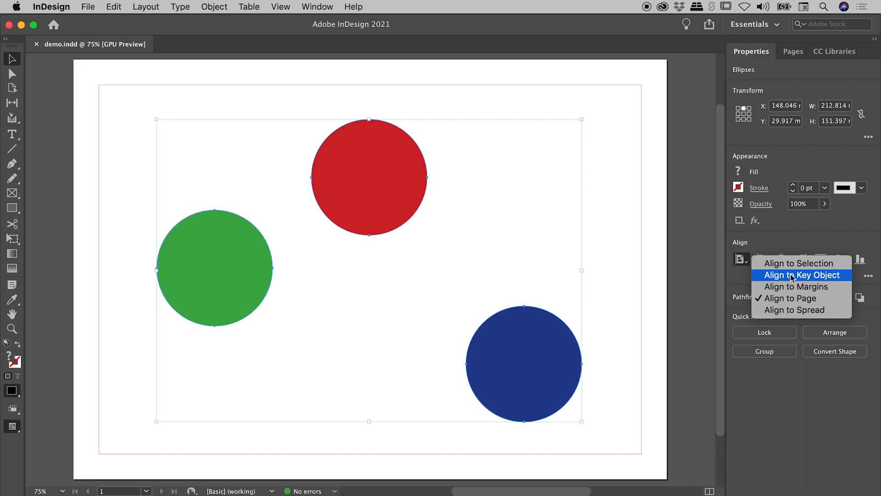
left_click(800, 274)
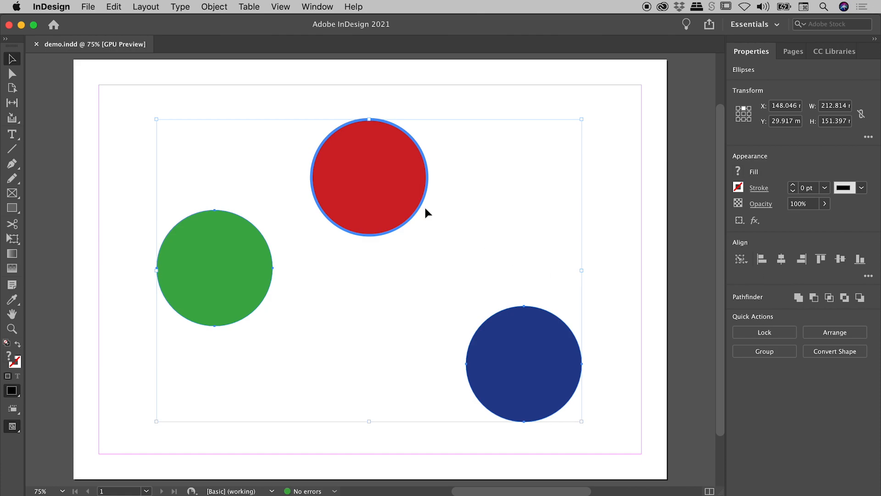
mouse_move(336, 236)
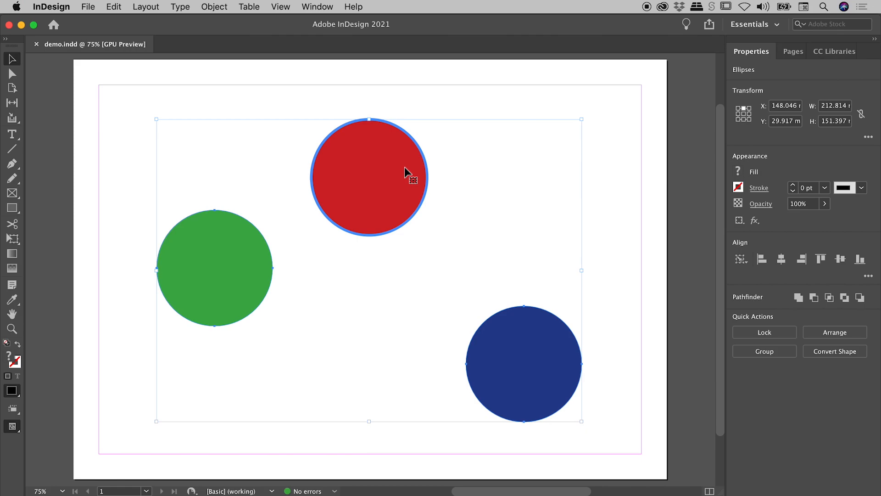
mouse_move(820, 259)
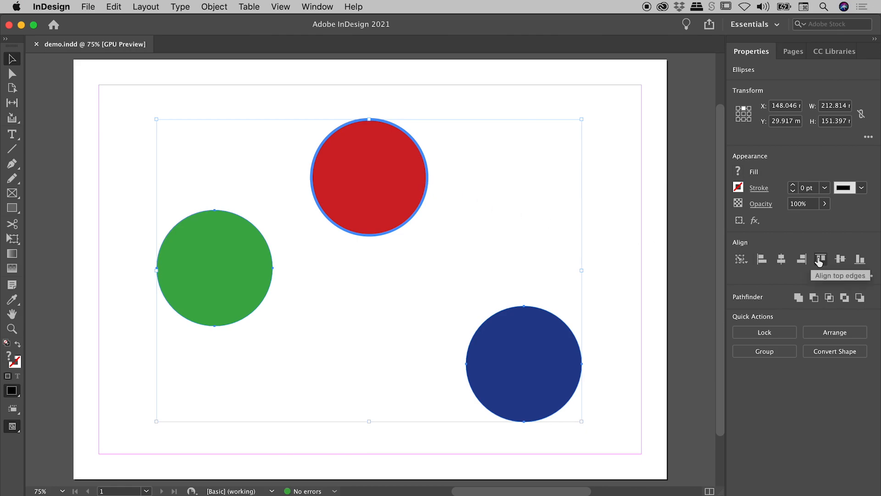
left_click(820, 258)
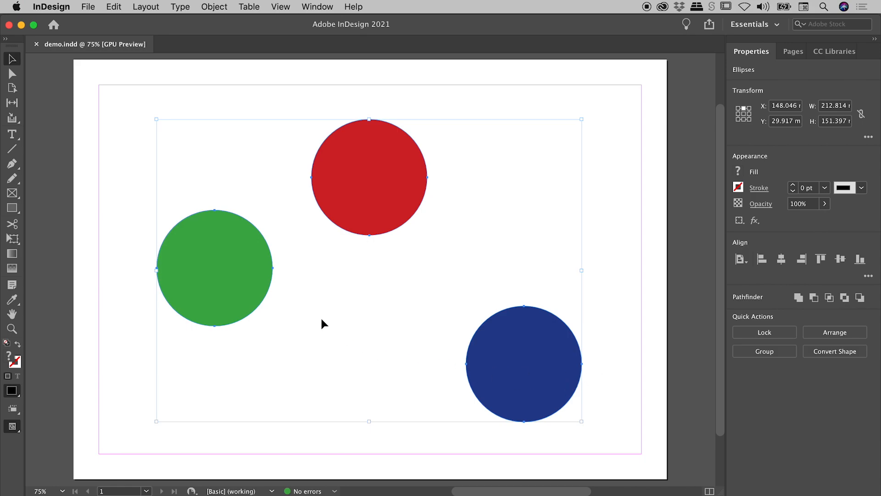
mouse_move(221, 251)
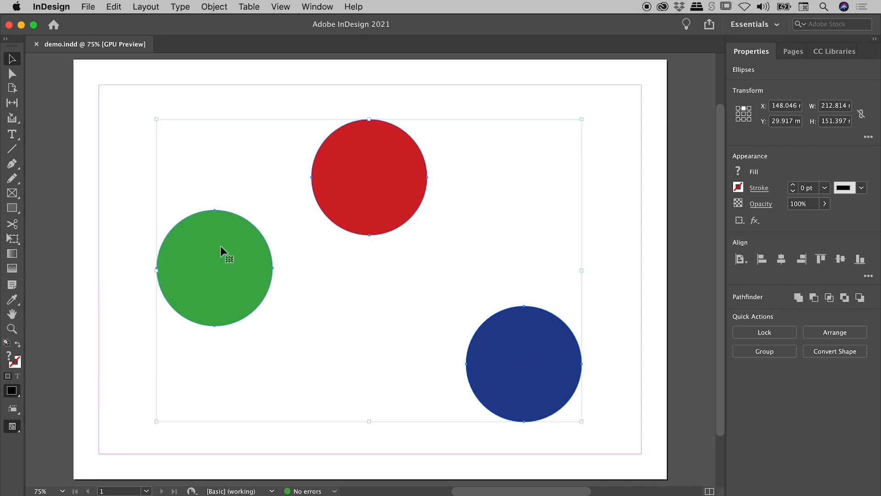
Make the green circle the key object and align the red and blue tops to it
left_click(214, 267)
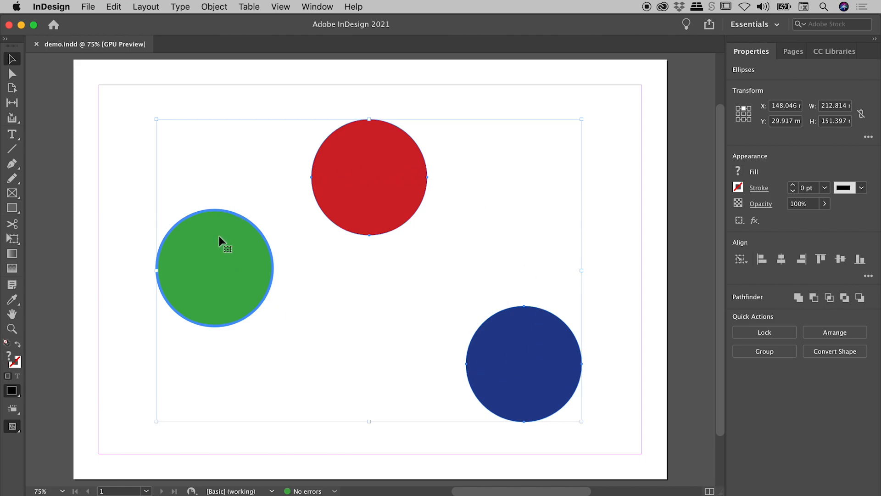
mouse_move(204, 261)
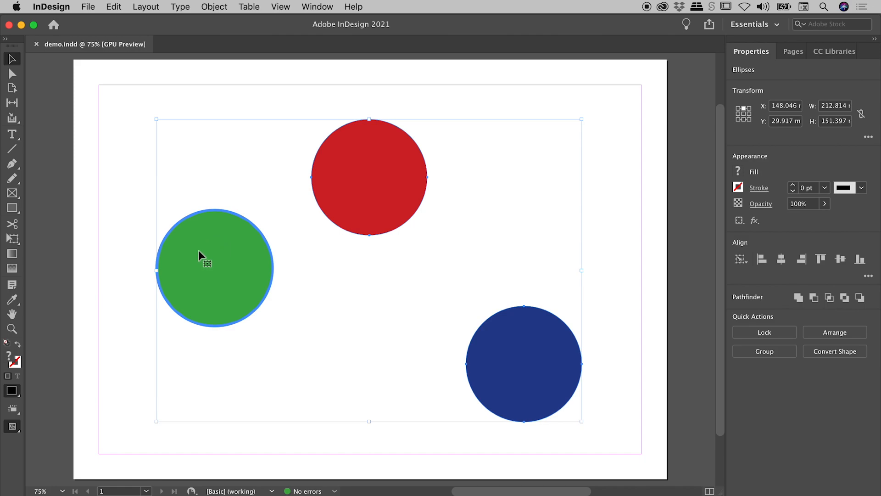
mouse_move(845, 285)
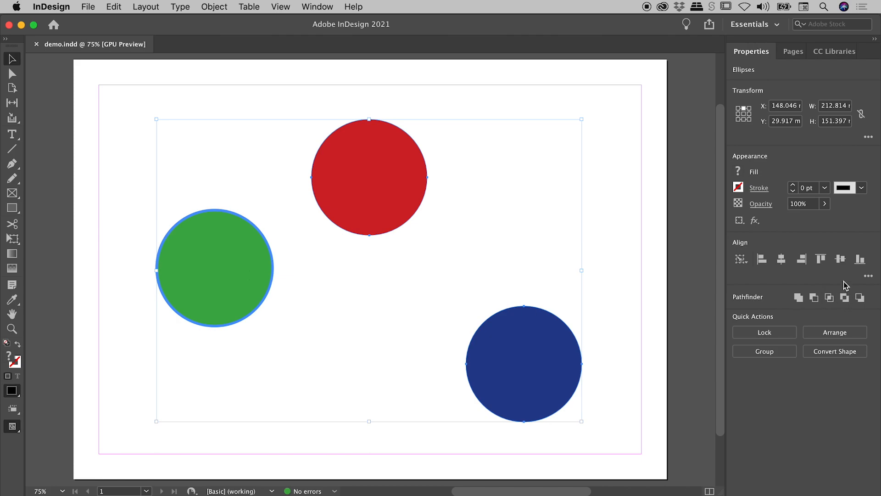
mouse_move(820, 258)
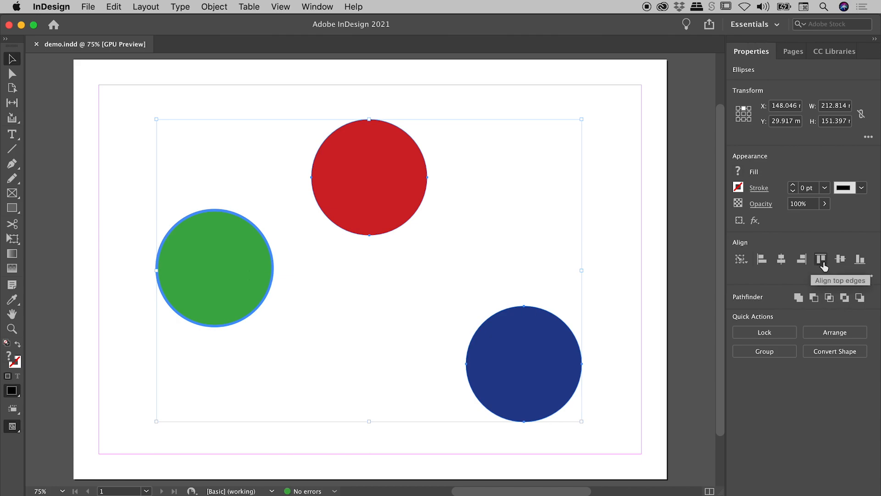
left_click(820, 258)
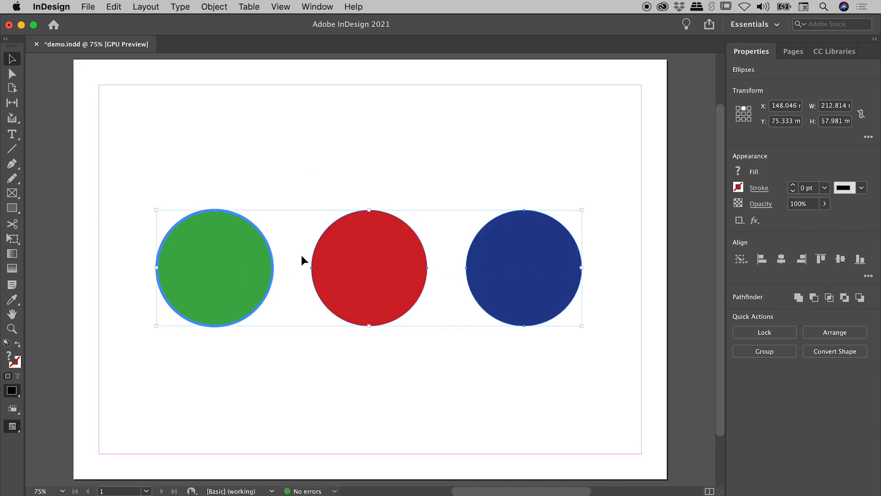
mouse_move(399, 248)
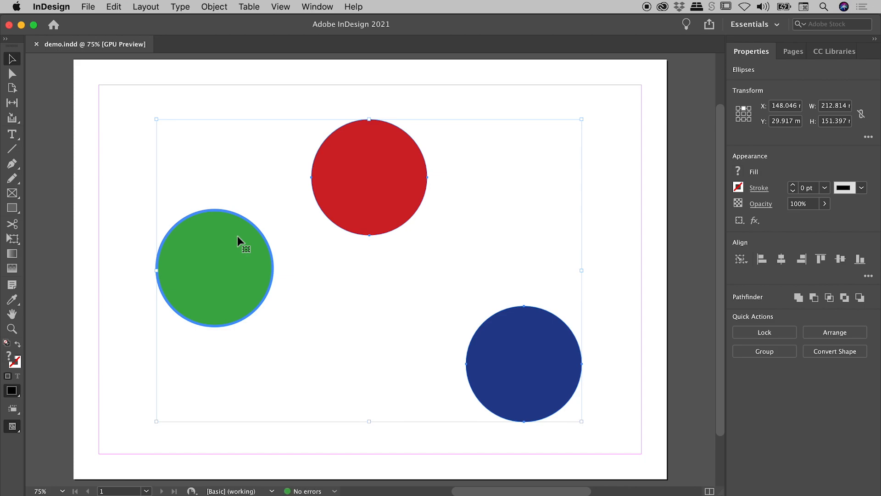
mouse_move(391, 156)
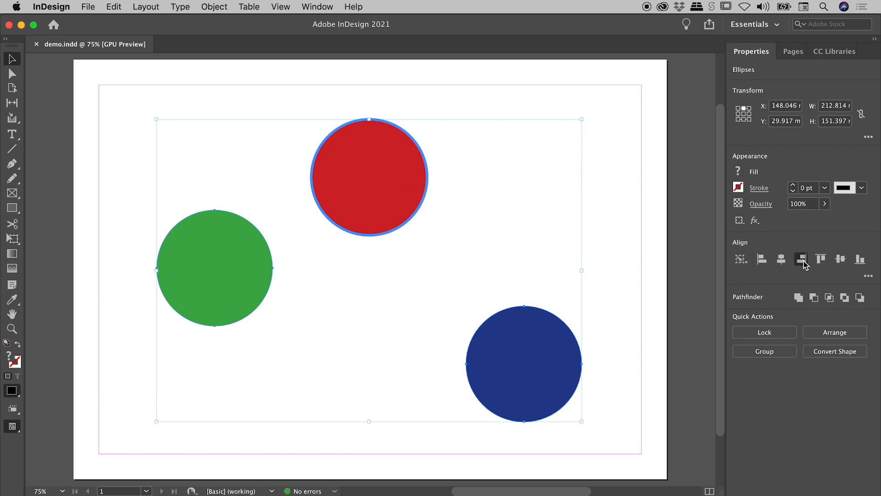
Align the green and blue right edges to the red key object, confirming Align to Key Object
left_click(780, 259)
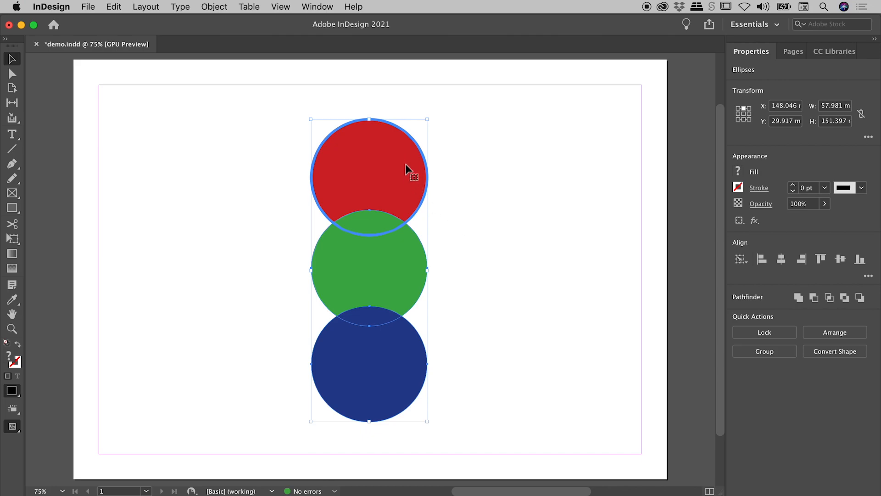
mouse_move(410, 173)
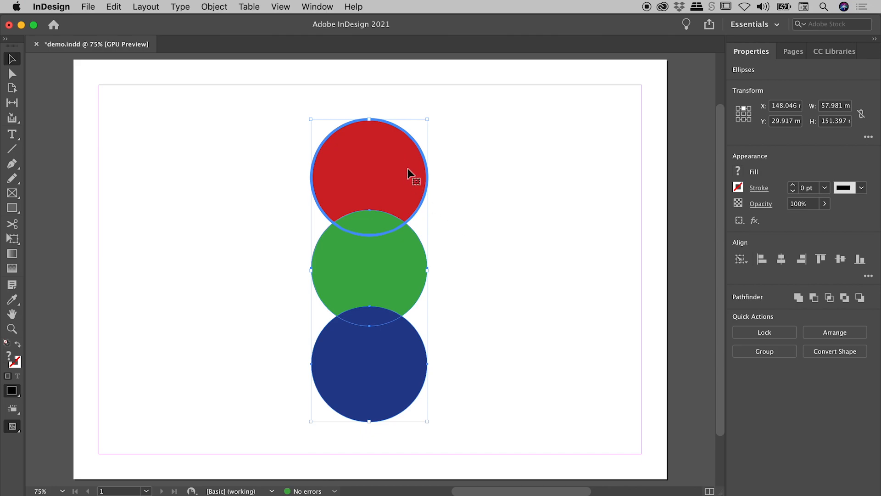
left_click(740, 259)
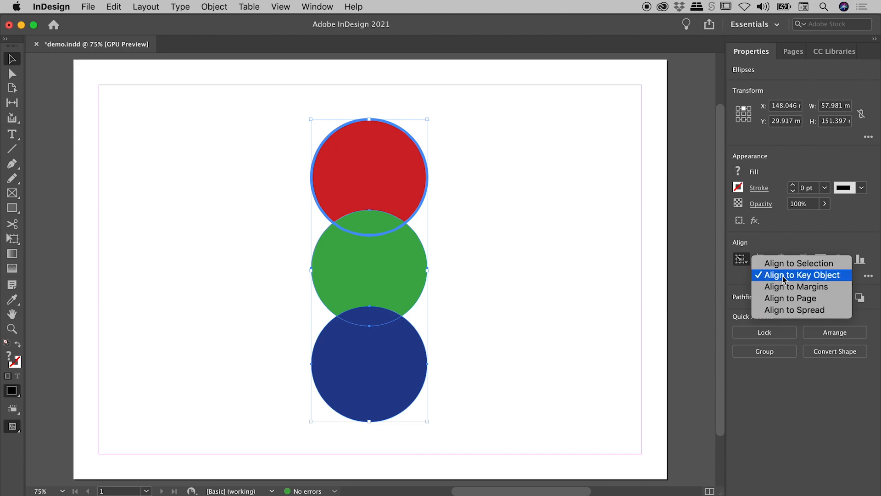